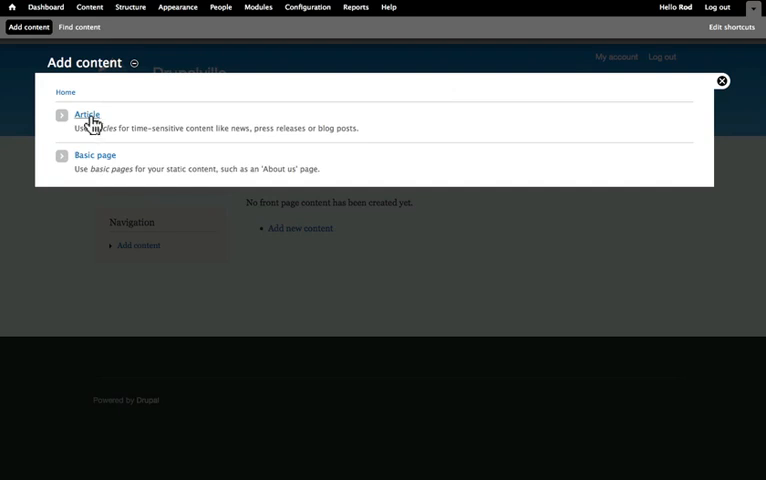
mouse_move(90, 162)
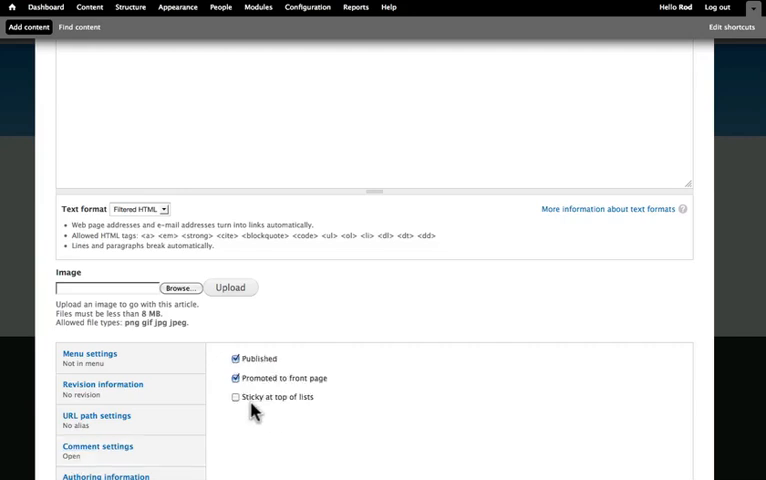
mouse_move(316, 394)
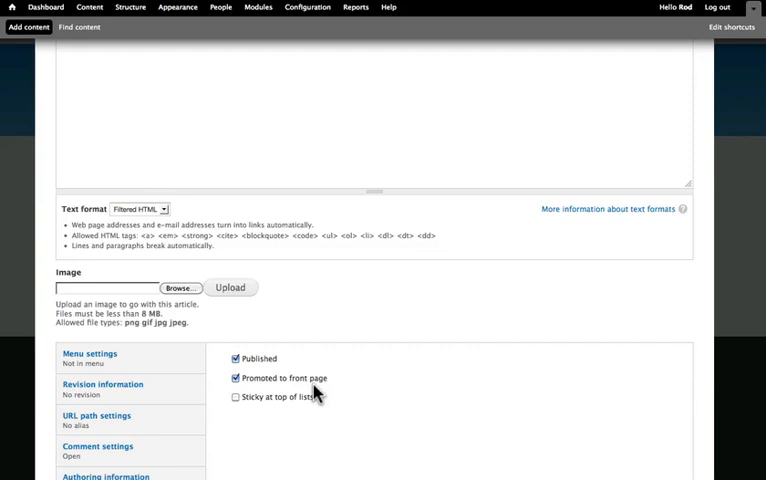
Return from the Article form to the Add content list of content types.
left_click(28, 28)
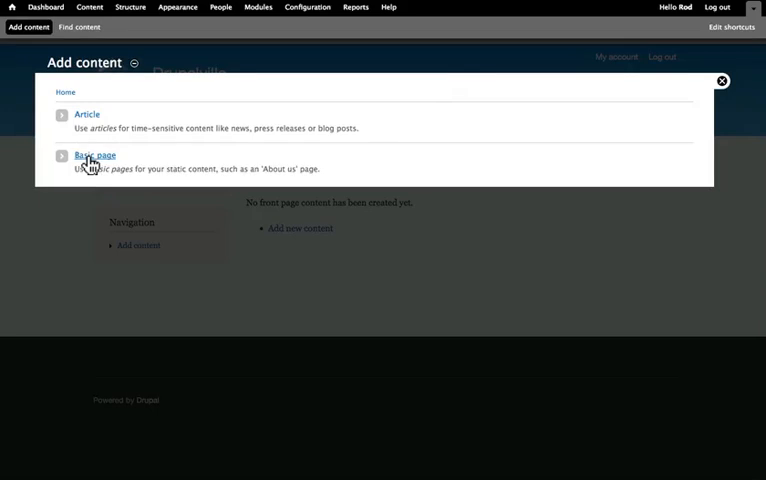
Start a Basic page and reveal its Publishing options, showing only Published checked.
left_click(92, 156)
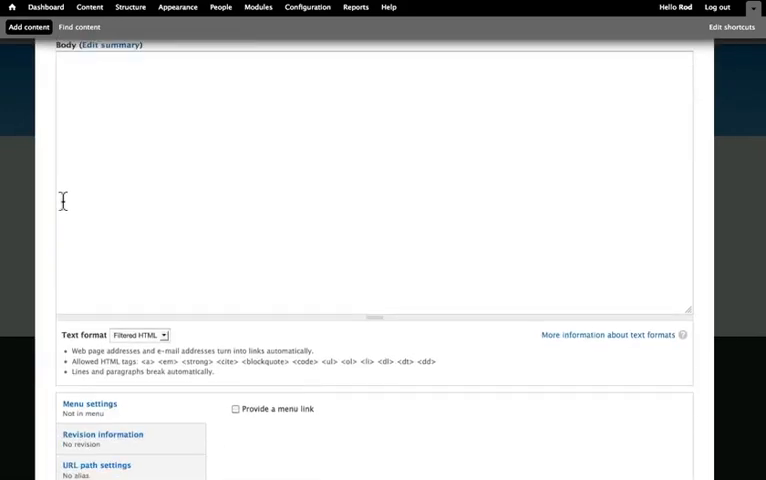
scroll("down", 3)
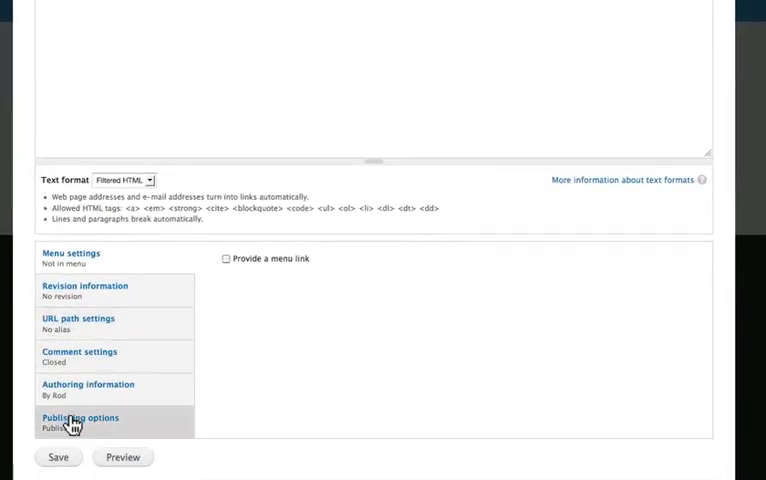
left_click(80, 416)
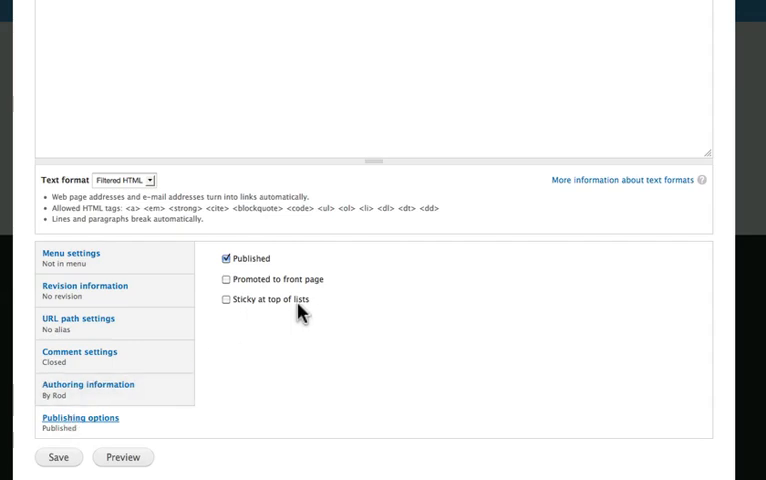